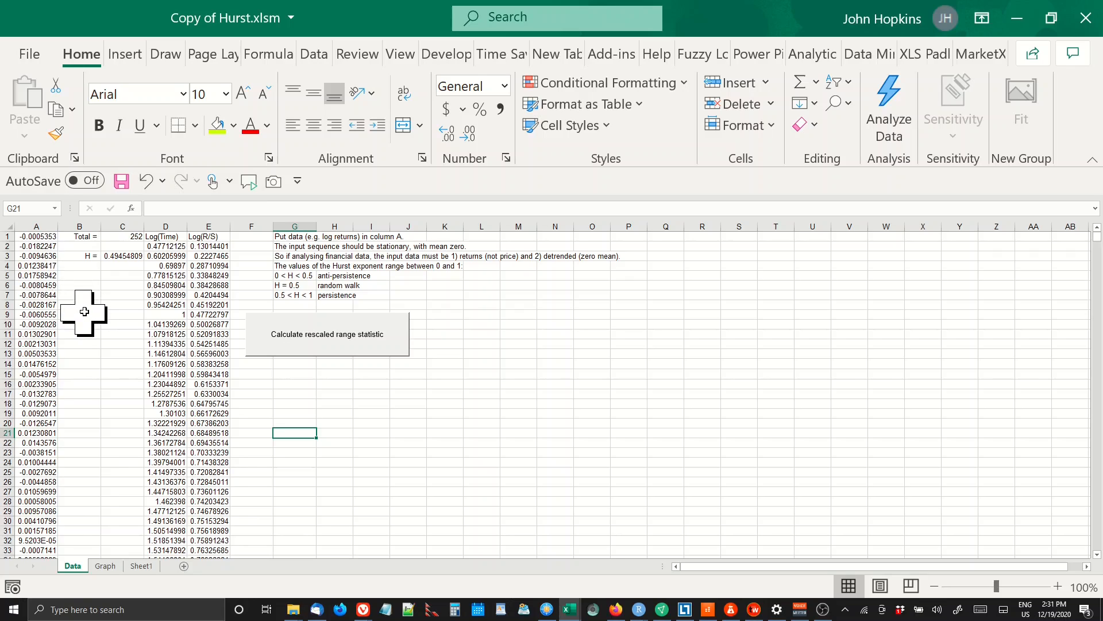
mouse_move(123, 438)
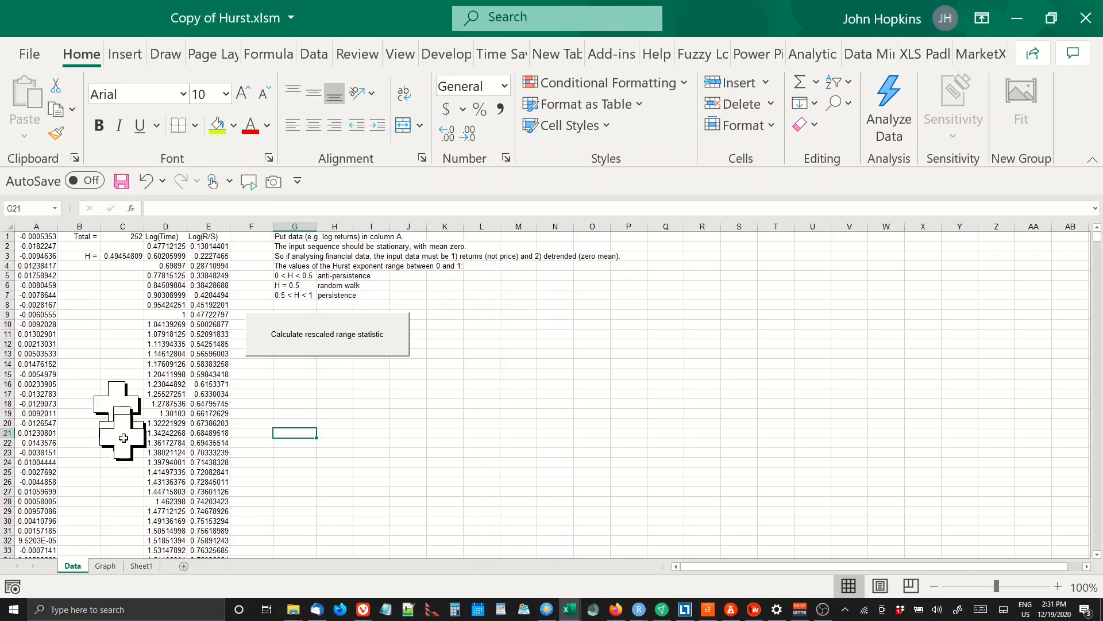
Step: Switch from the Hurst Data sheet to the empty Sheet1
click(141, 565)
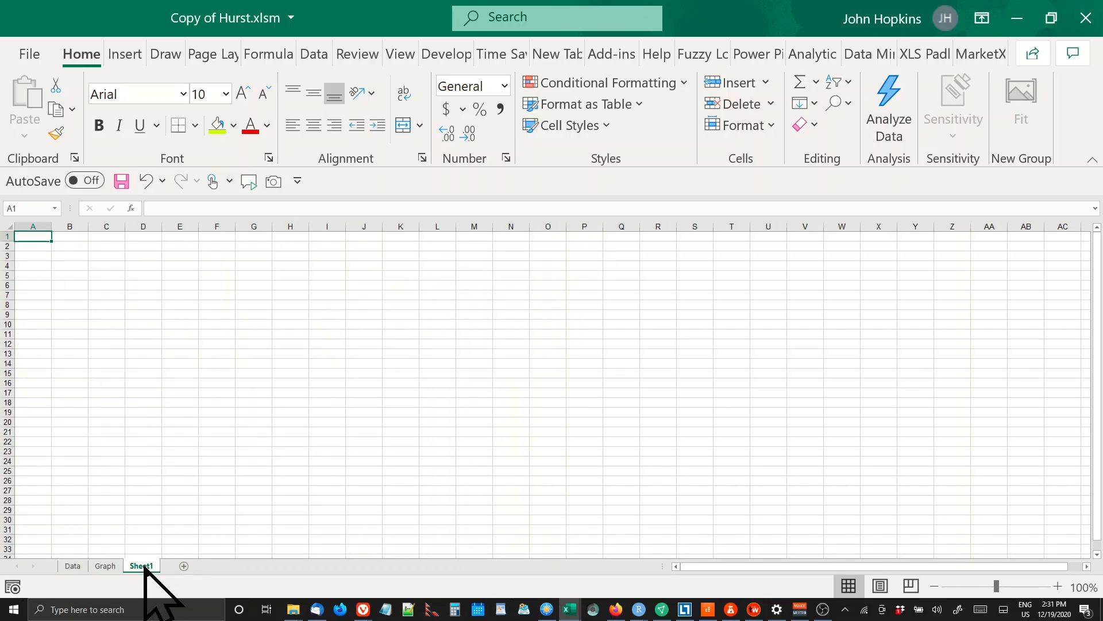
mouse_move(90, 392)
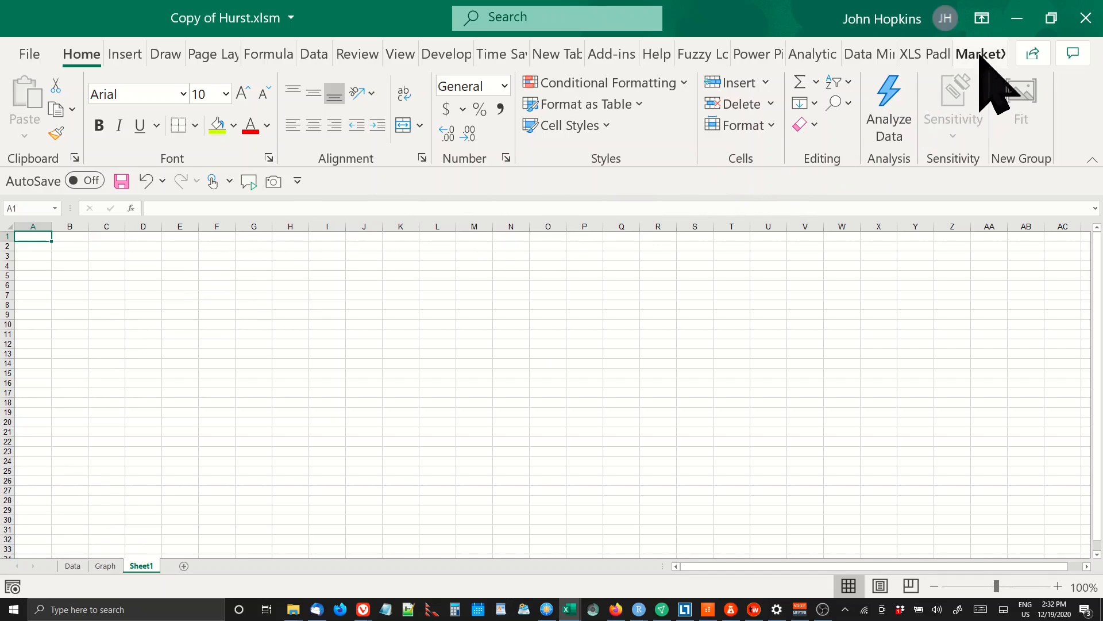
Step: Open the MarketXLS tools and enter the ticker BAC in cell A1
click(980, 54)
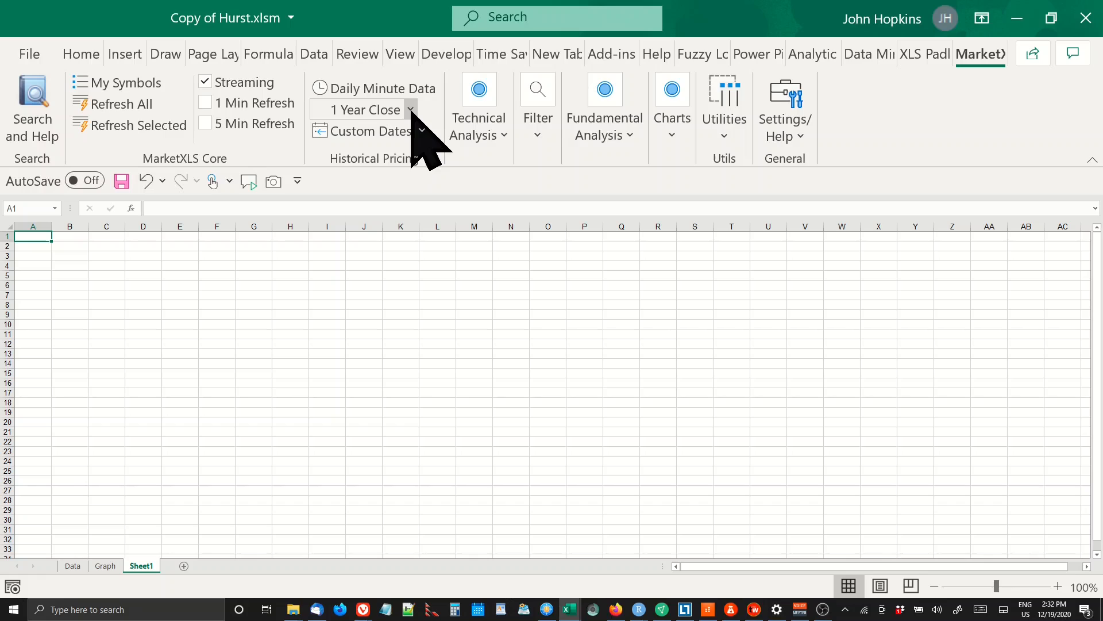
click(412, 110)
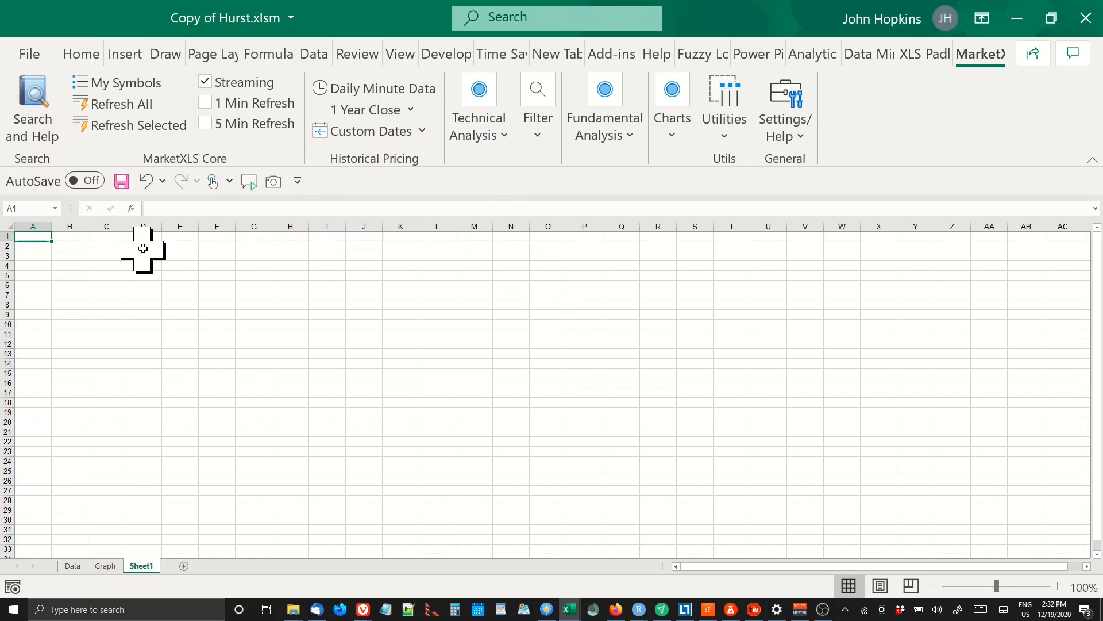
text(BAC)
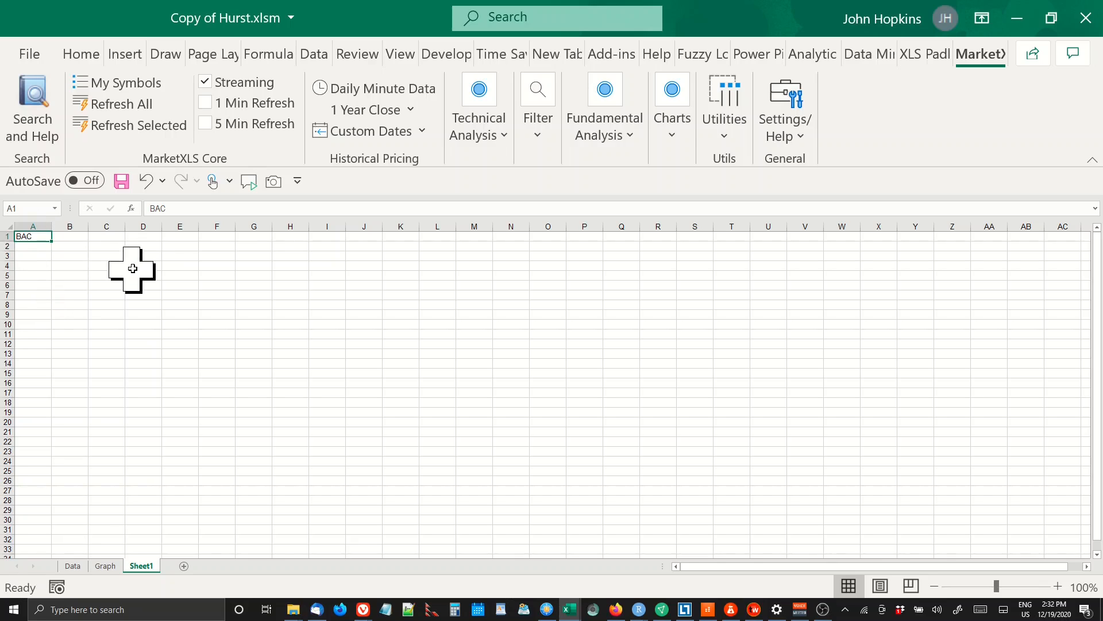
mouse_move(486, 204)
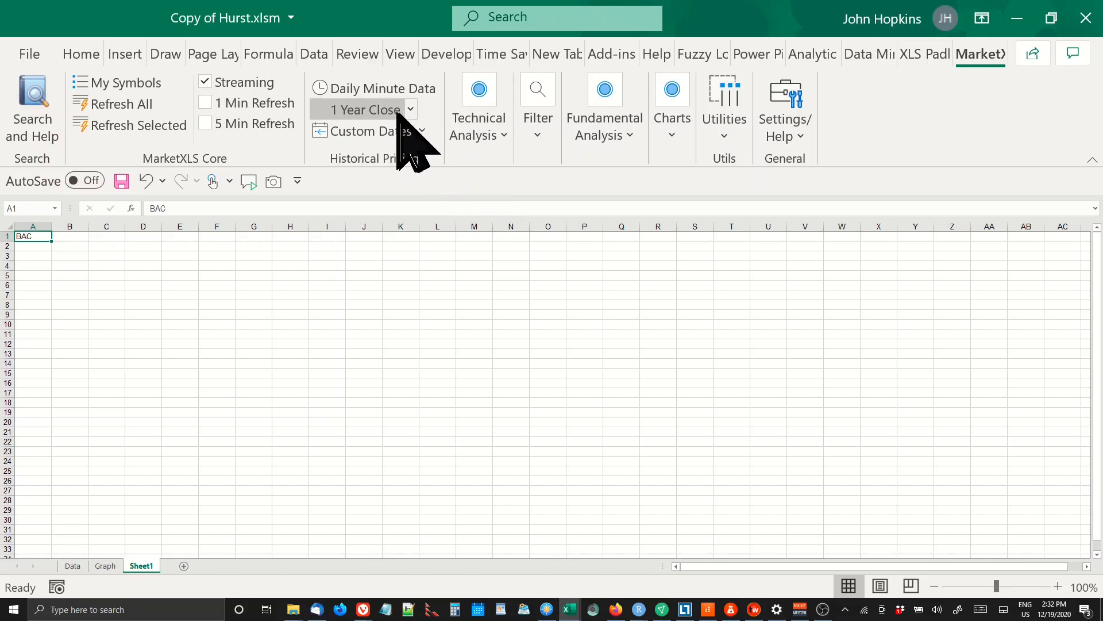
mouse_move(407, 148)
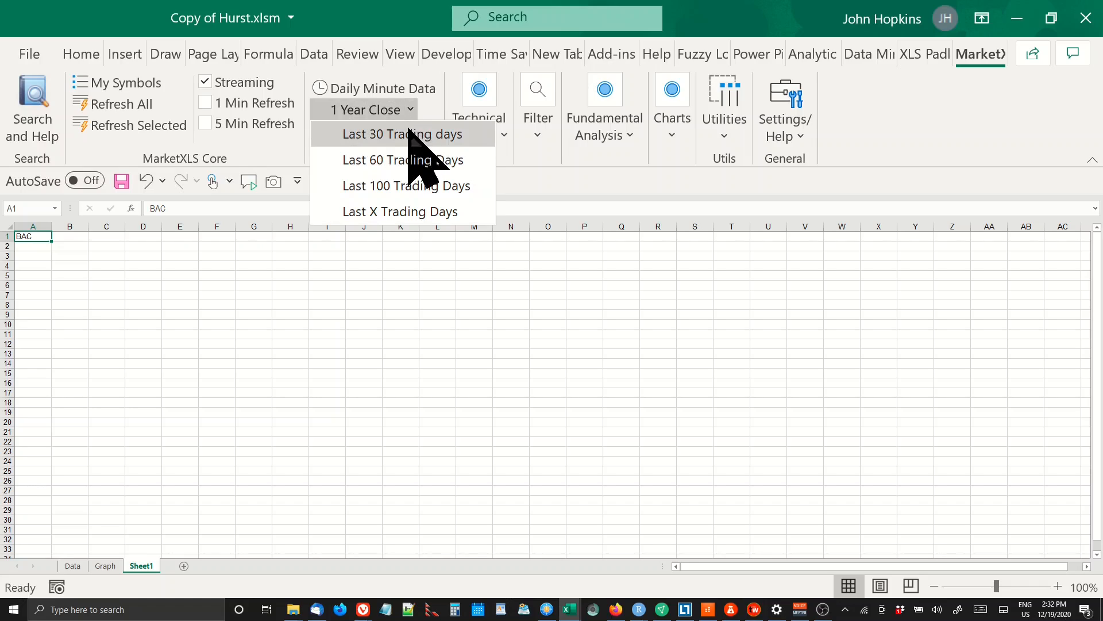
Step: Fetch BAC's 1 Year Close prices into a new Sheet2
click(399, 134)
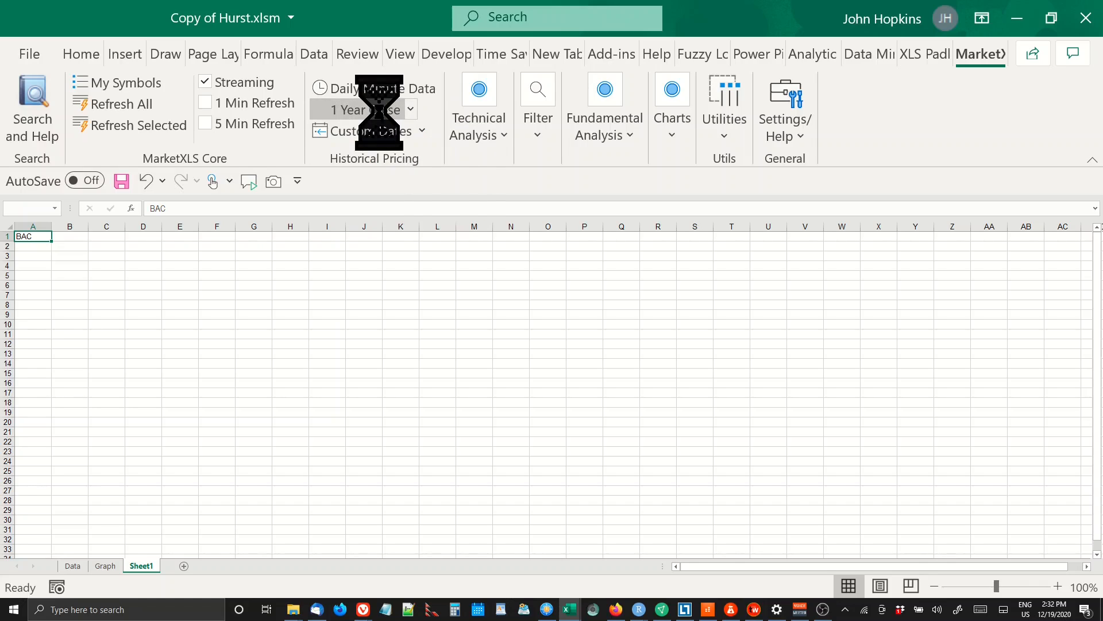
click(363, 110)
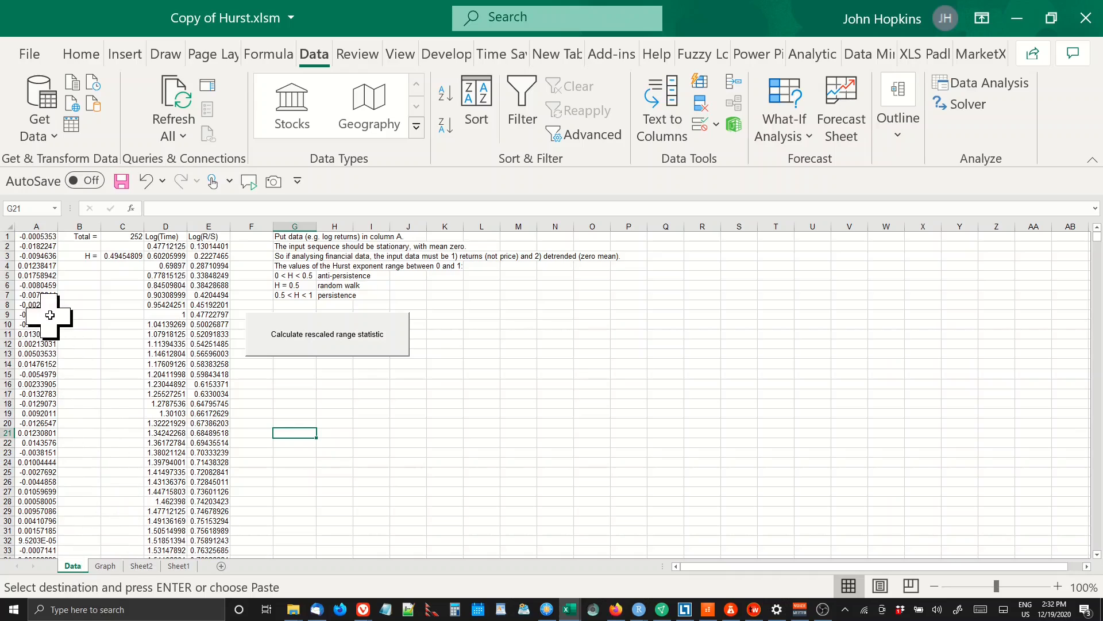
click(35, 236)
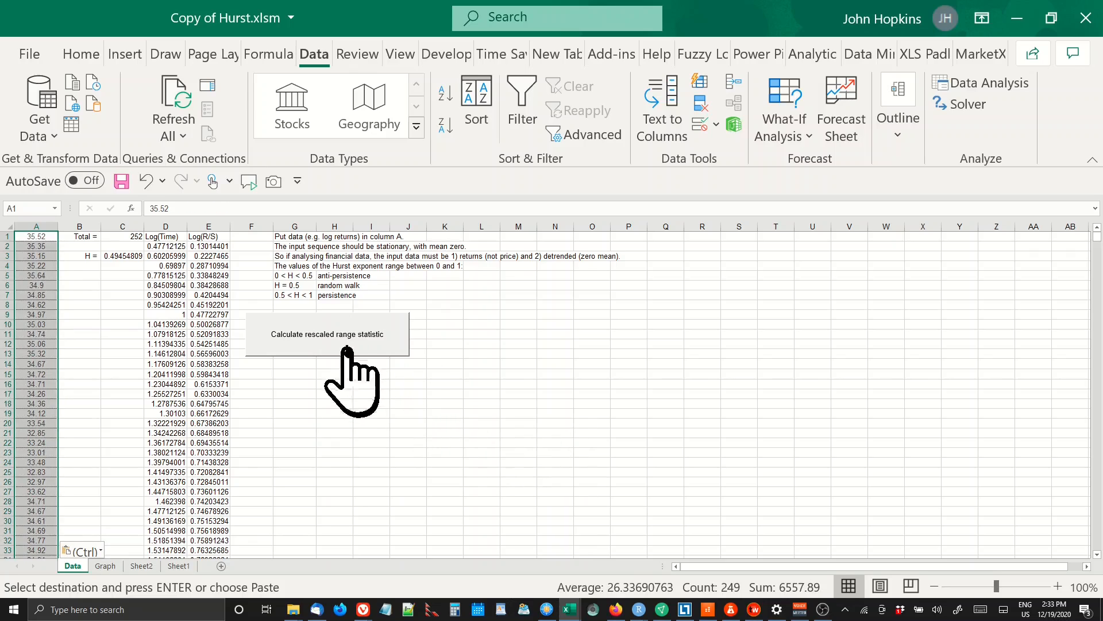
click(327, 333)
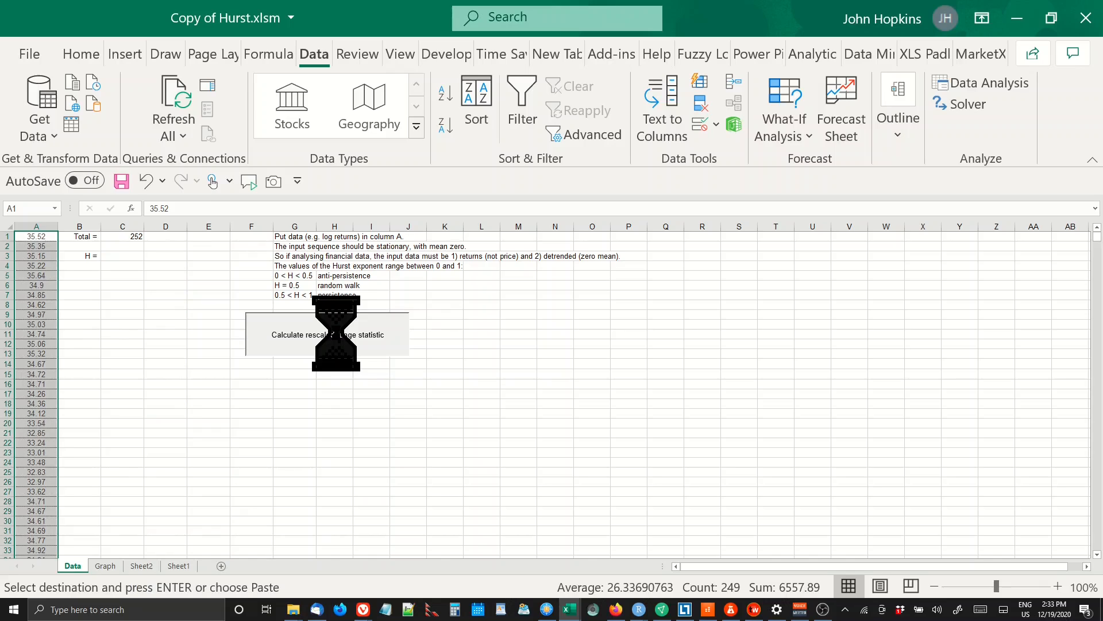
click(326, 334)
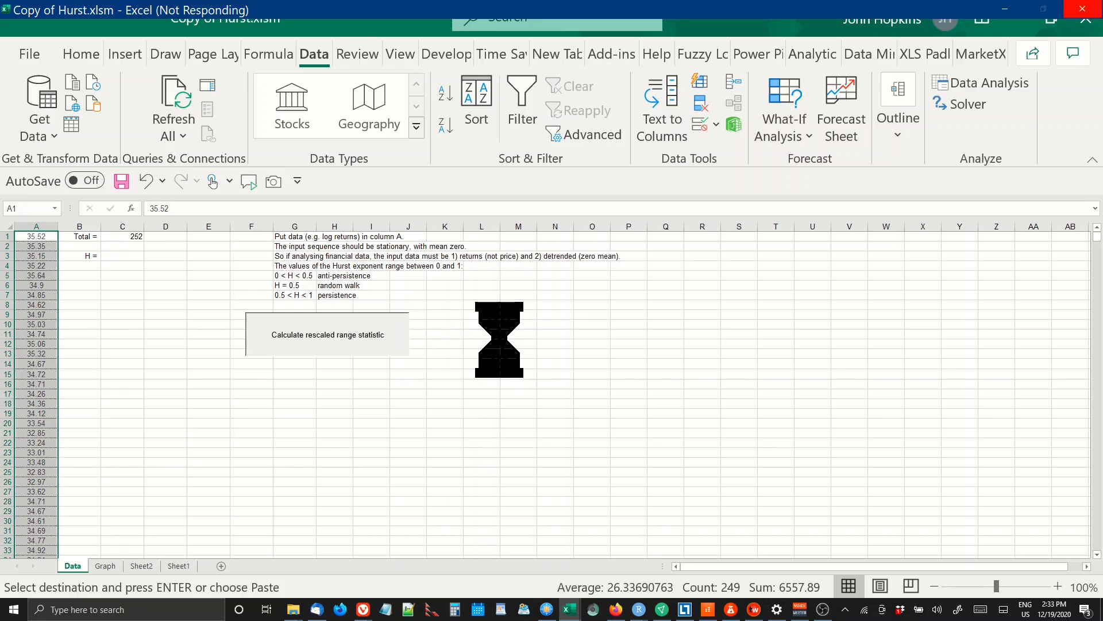
click(327, 334)
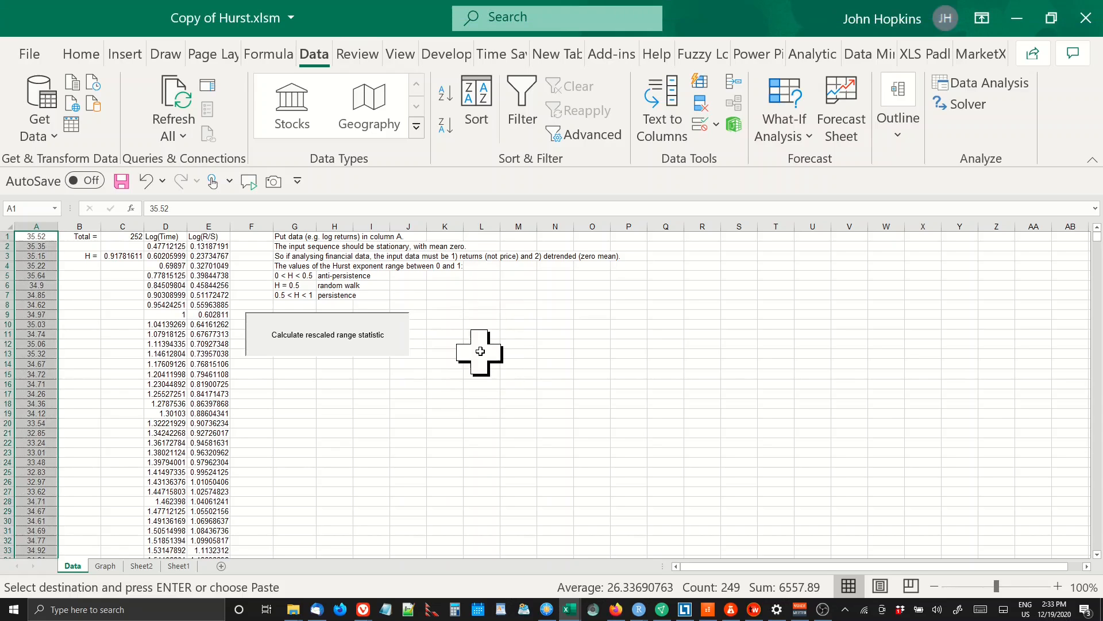
mouse_move(421, 420)
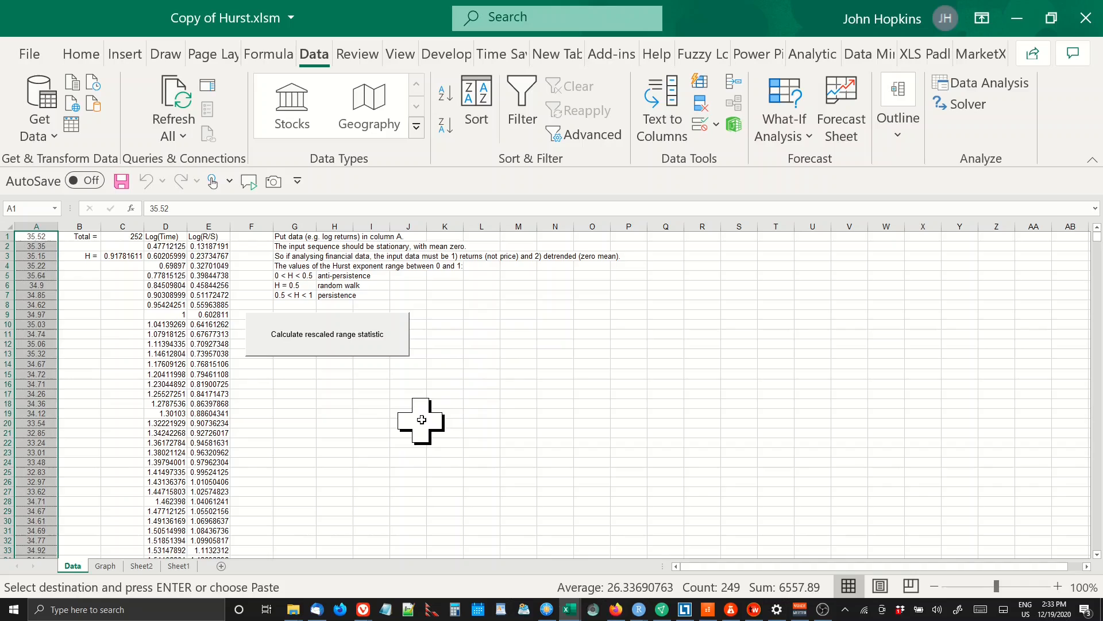
mouse_move(405, 431)
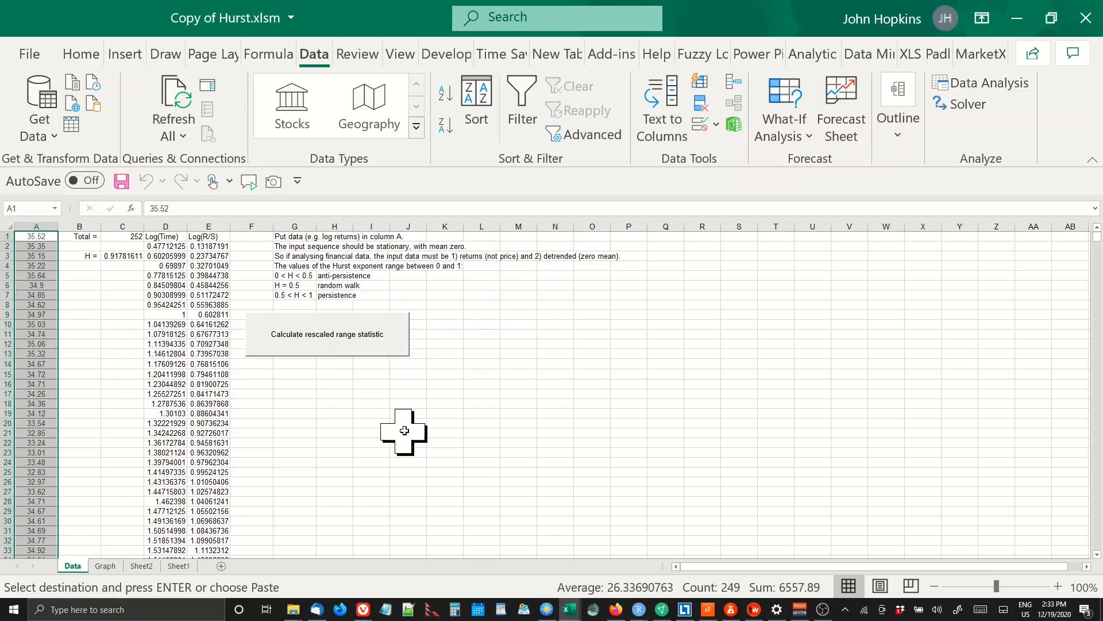
mouse_move(129, 285)
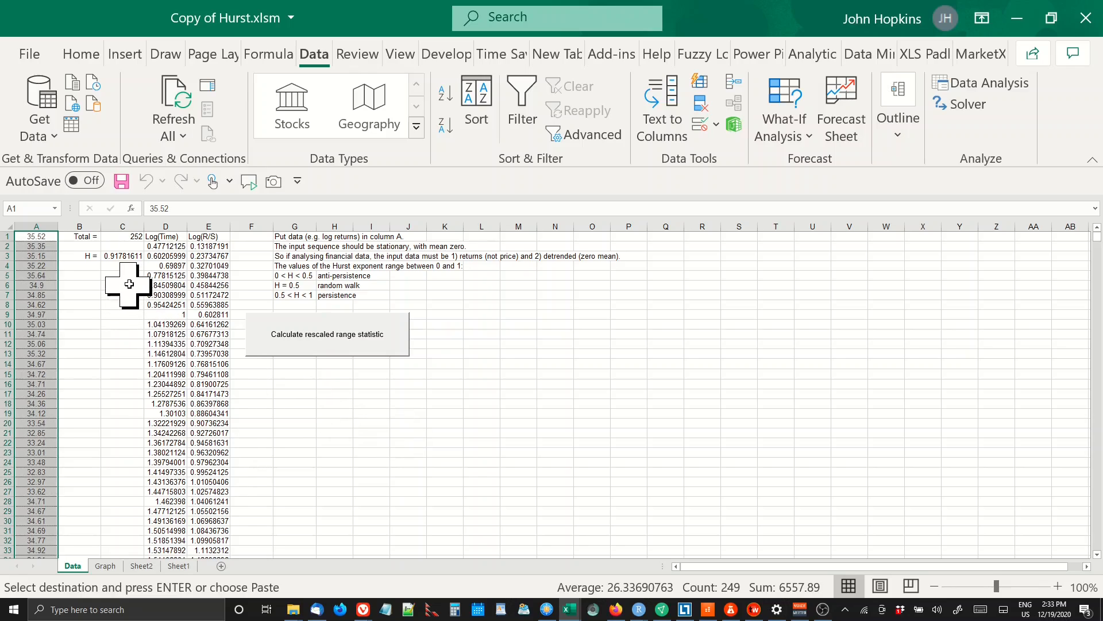
mouse_move(51, 315)
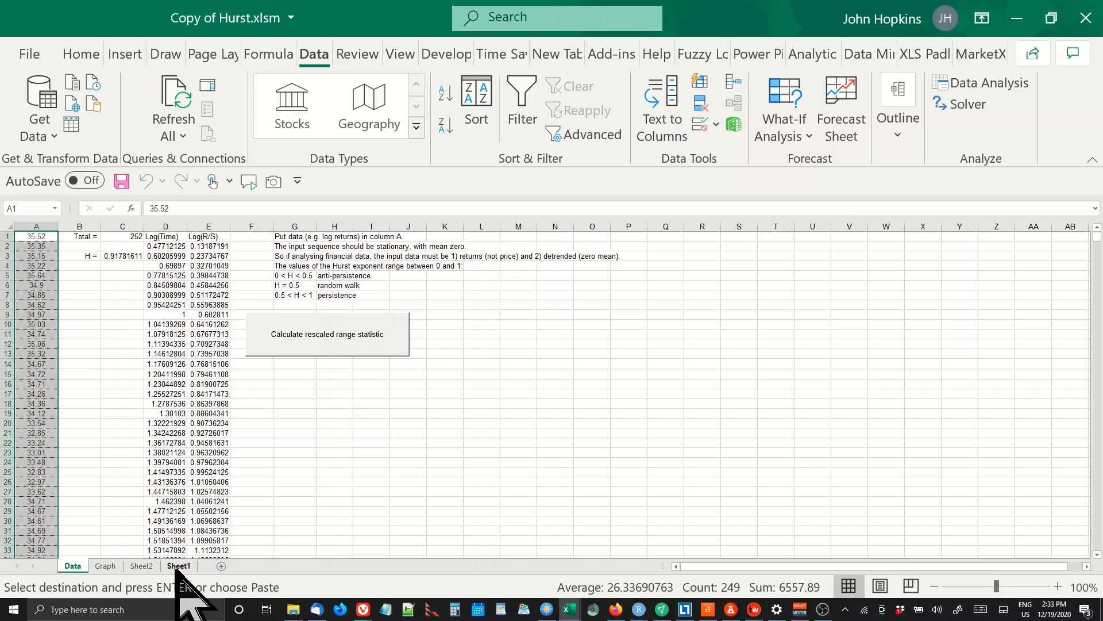
Step: On Sheet2, build the log return formula =LN(B3/B2) in cell C3
click(140, 565)
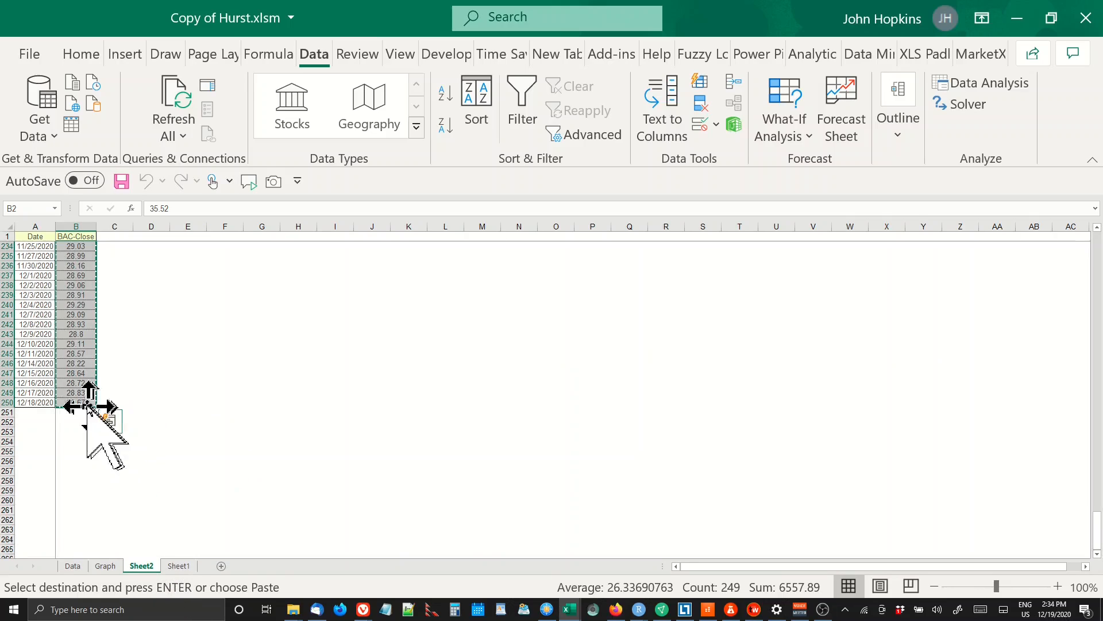
click(76, 402)
text(=ln)
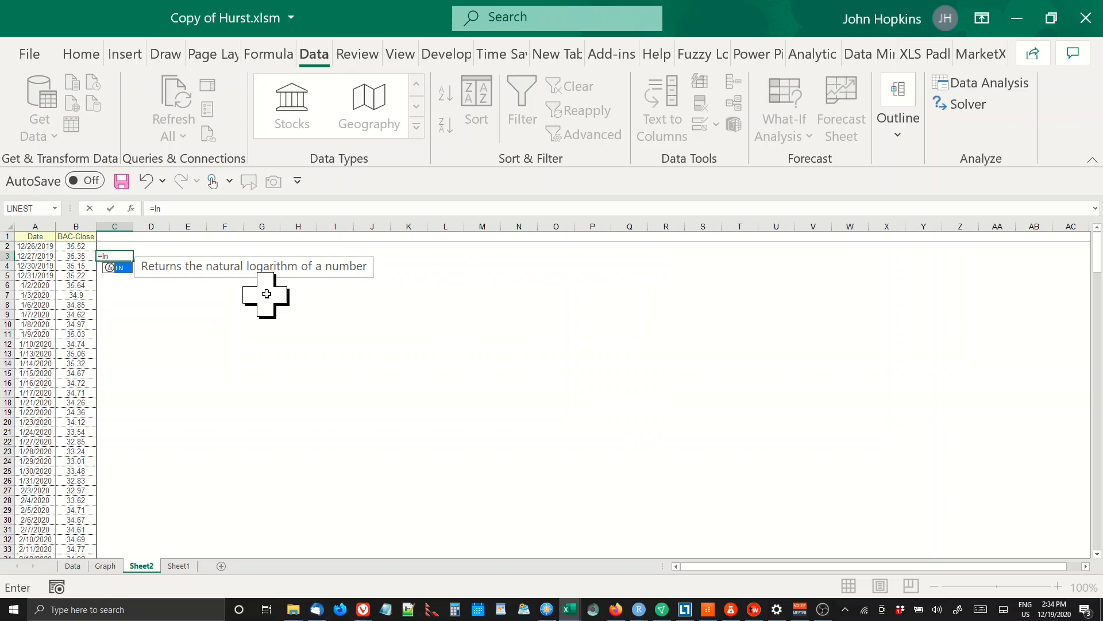
text(()
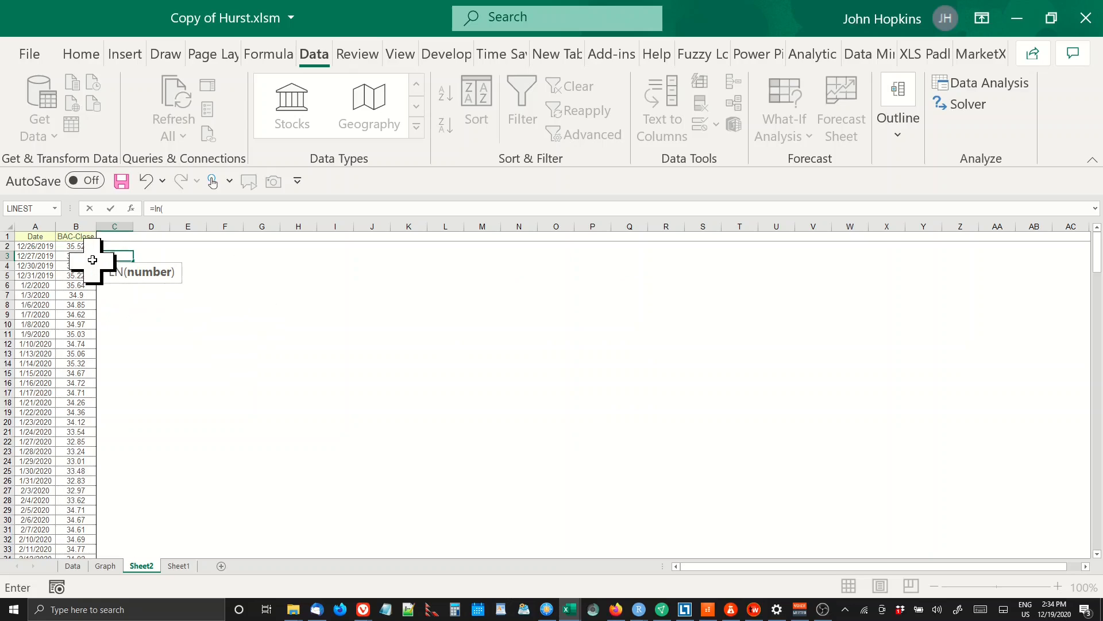
click(76, 255)
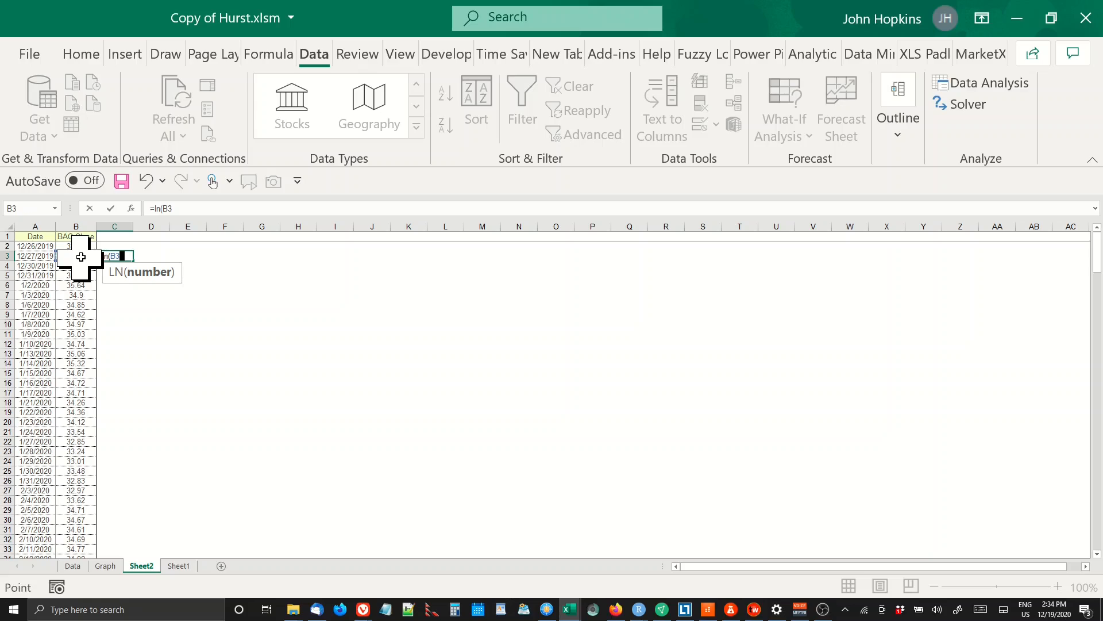
text(/)
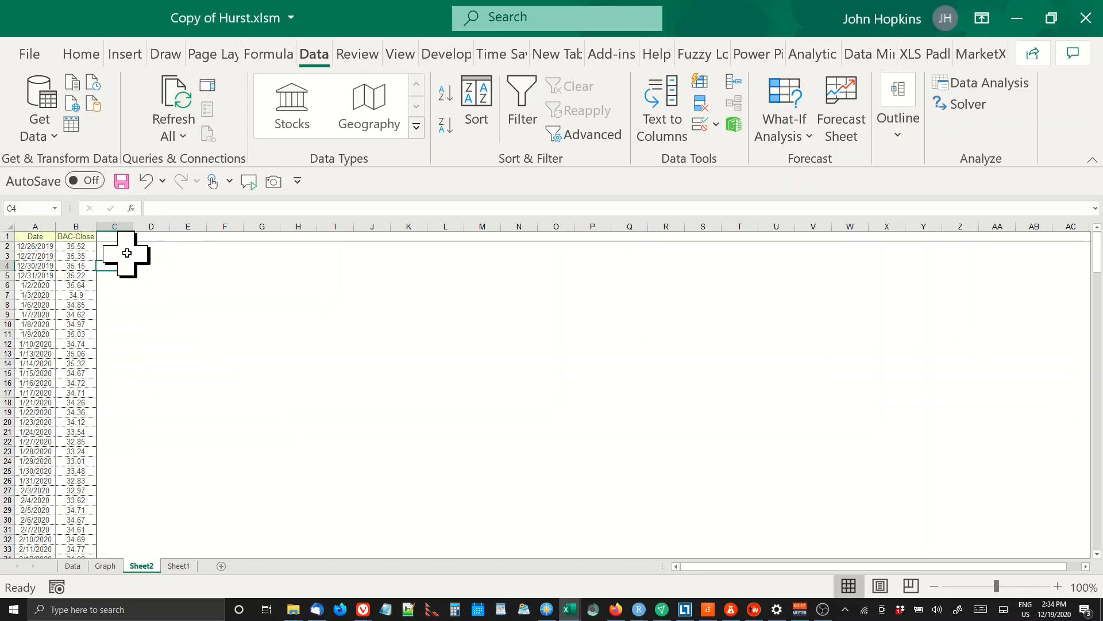
Step: Fill the log return formula down column C and select the returns
click(114, 255)
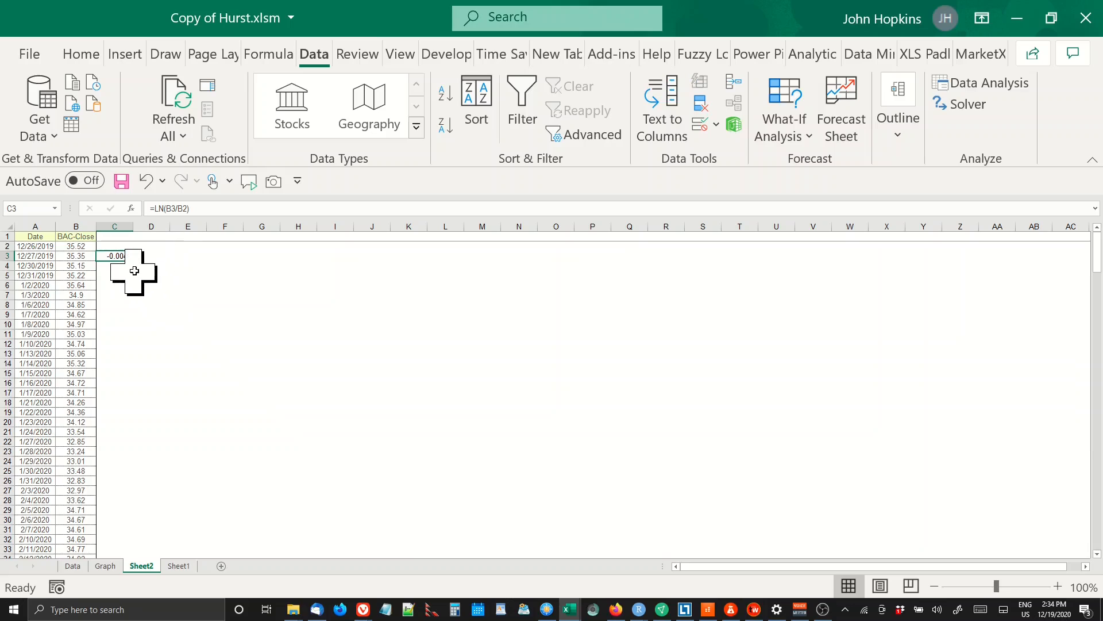
drag(114, 255, 114, 549)
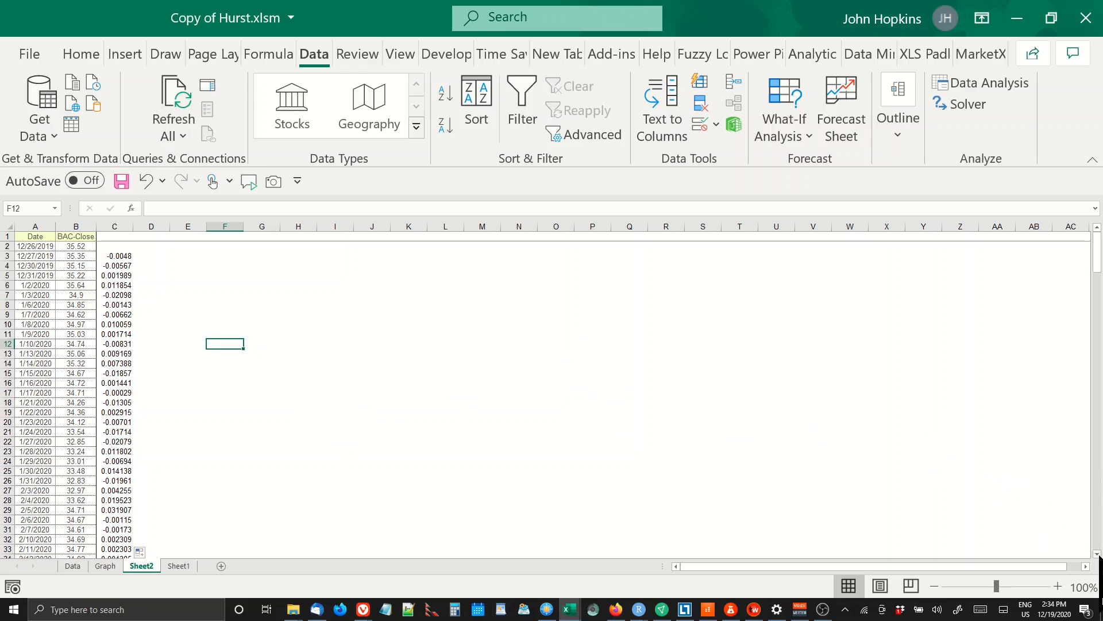
scroll(down, 3)
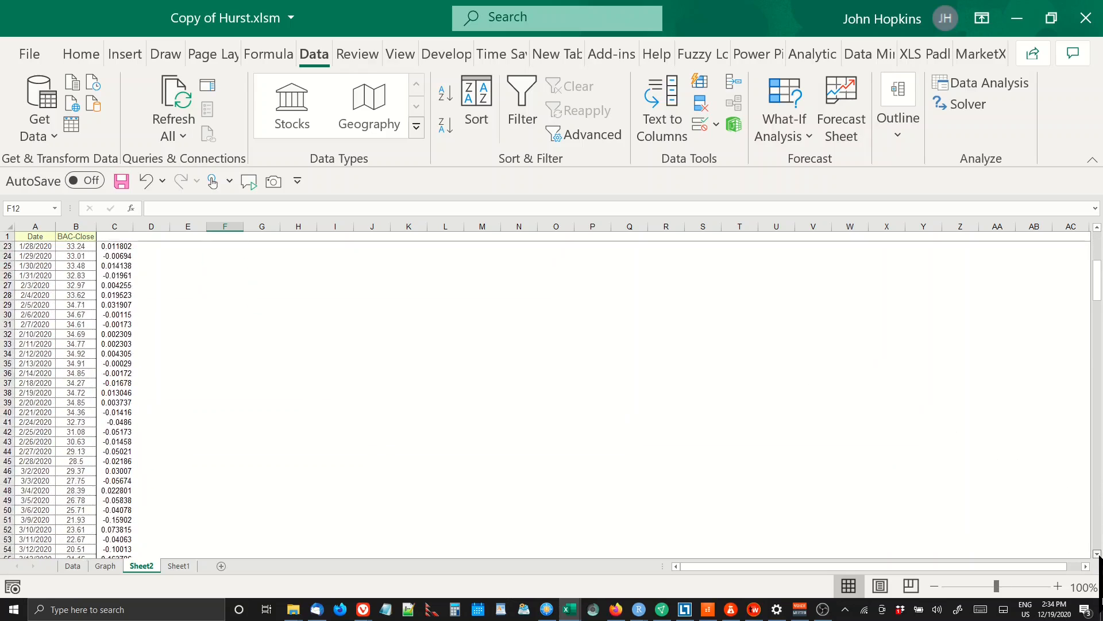
scroll(down, 3)
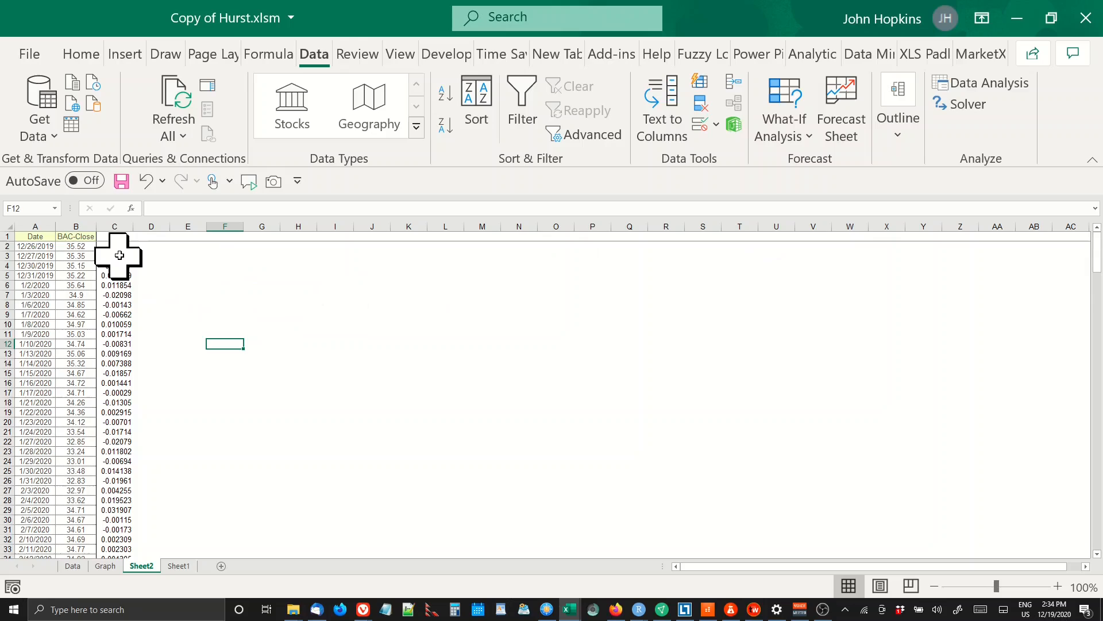
click(113, 255)
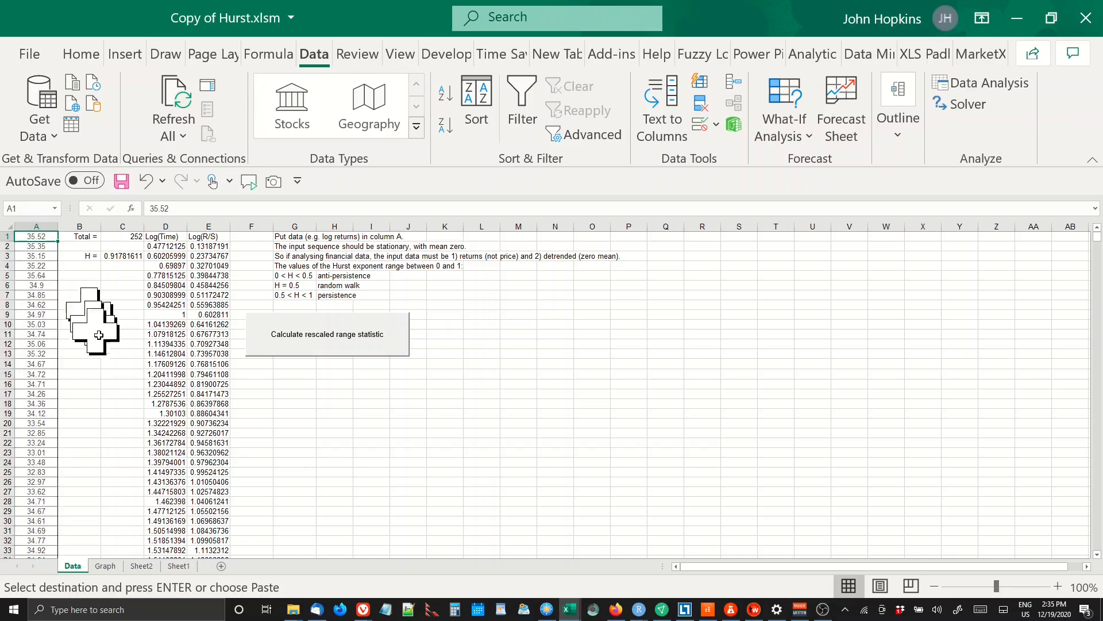
mouse_move(118, 363)
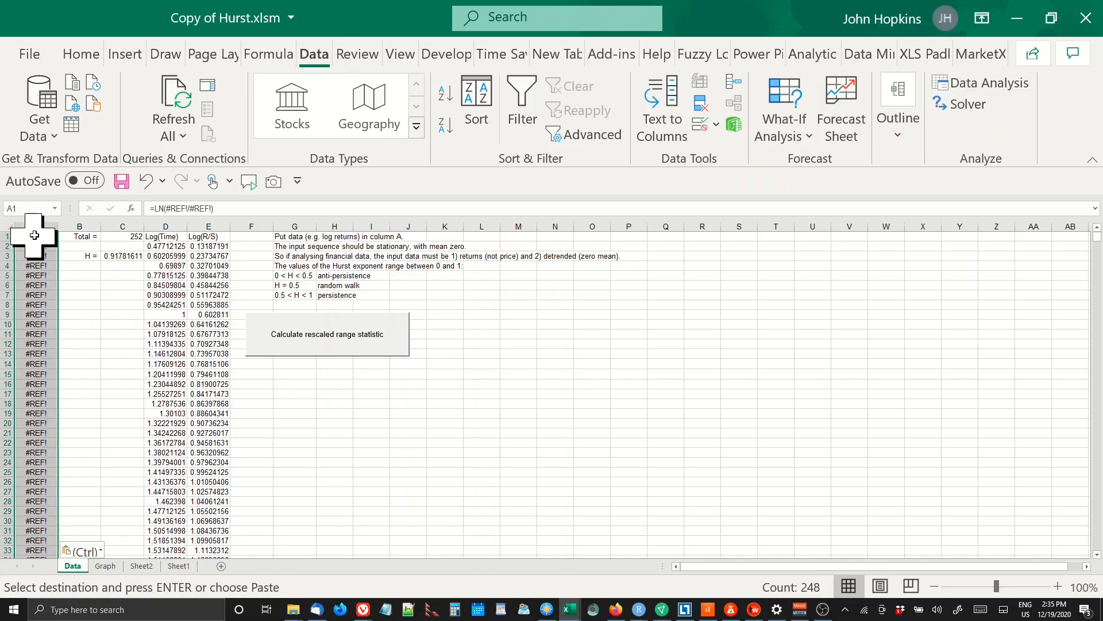
Step: Paste the log returns into Data sheet column A as plain values
right_click(34, 235)
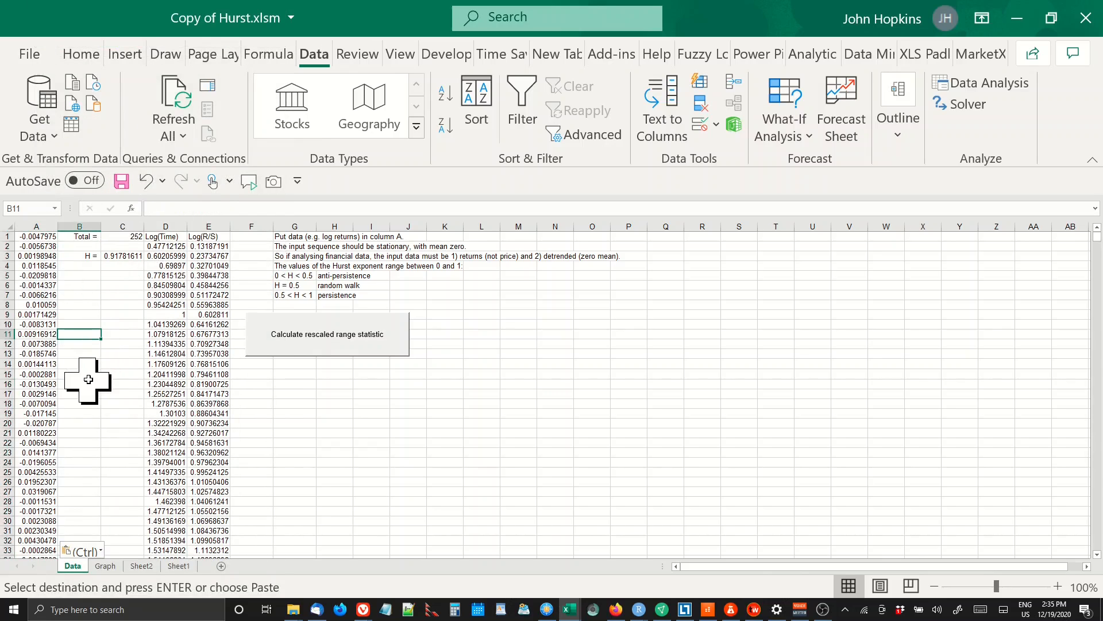
mouse_move(148, 501)
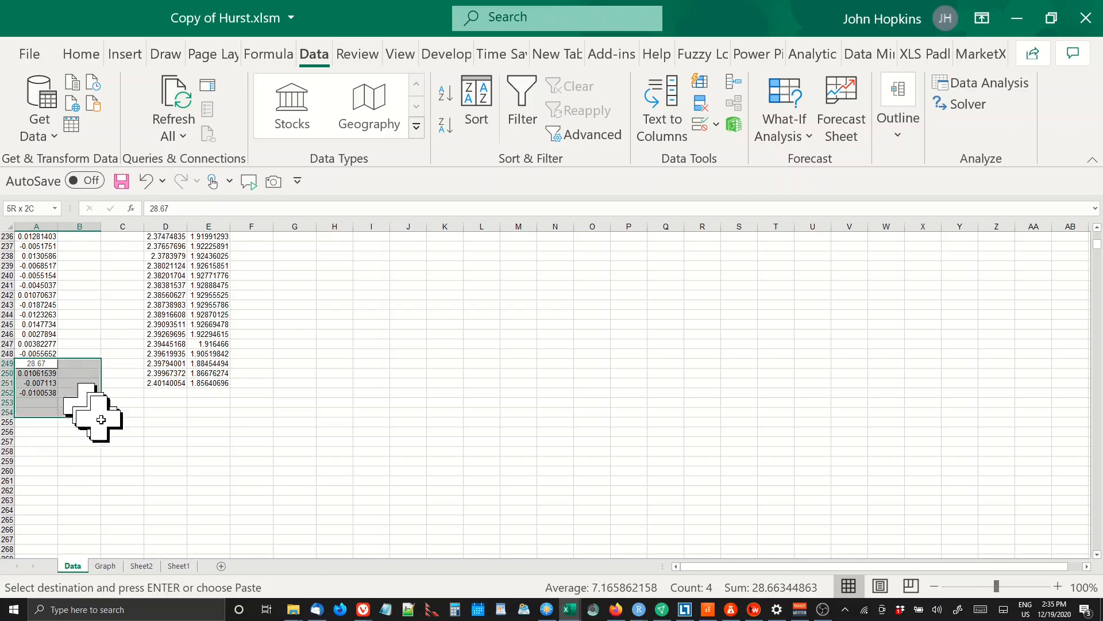
Step: Clear the leftover cells below the returns in column A and deselect
key(ctrl+v)
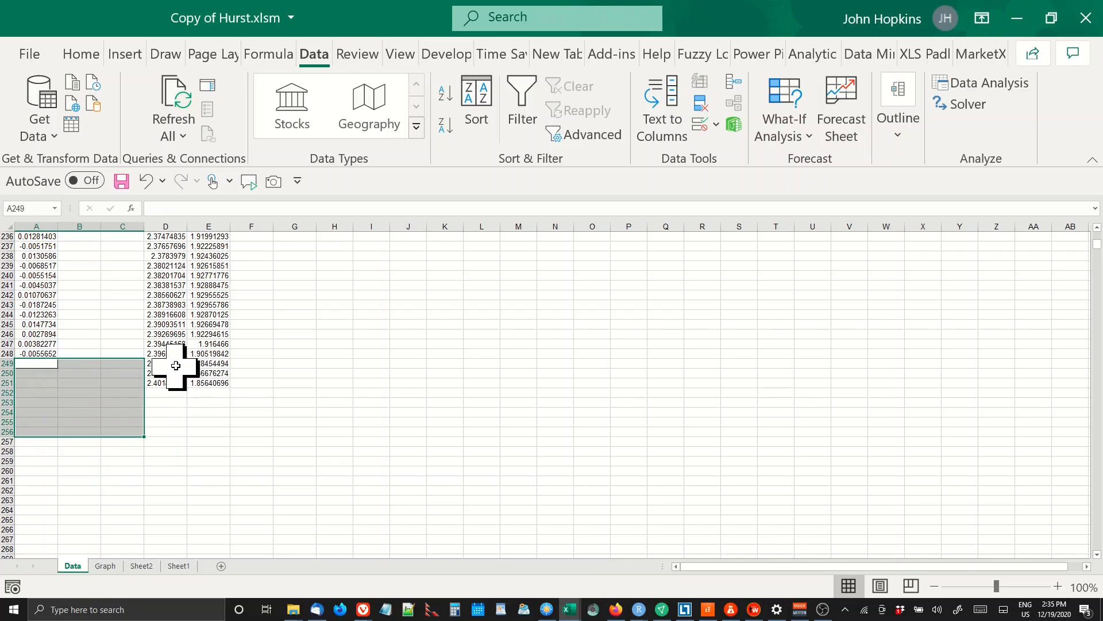
click(165, 363)
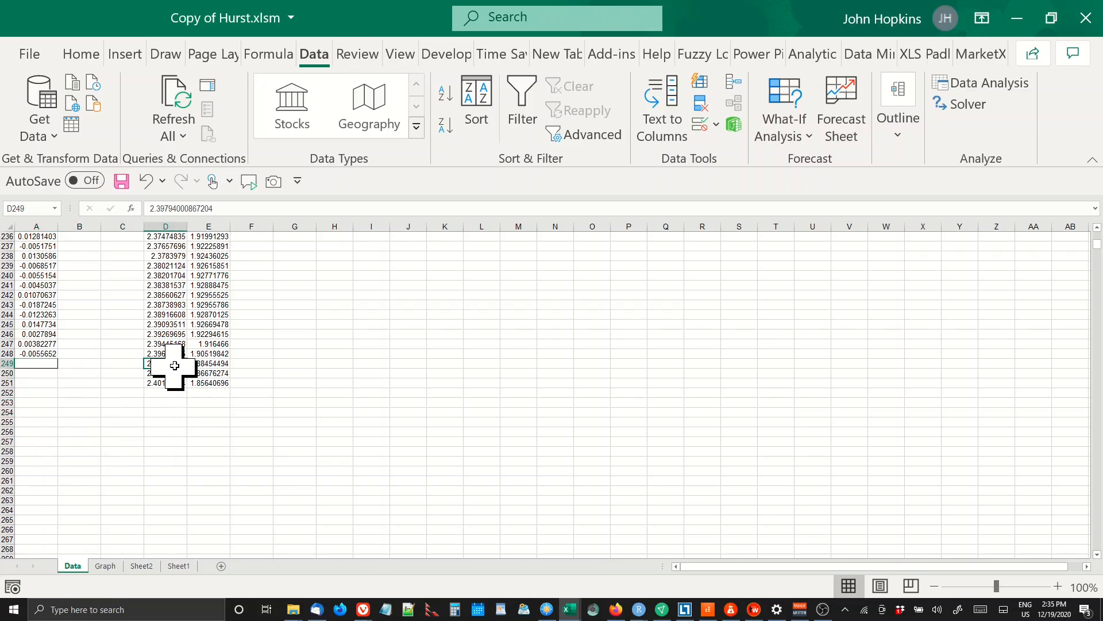
drag(165, 364, 208, 383)
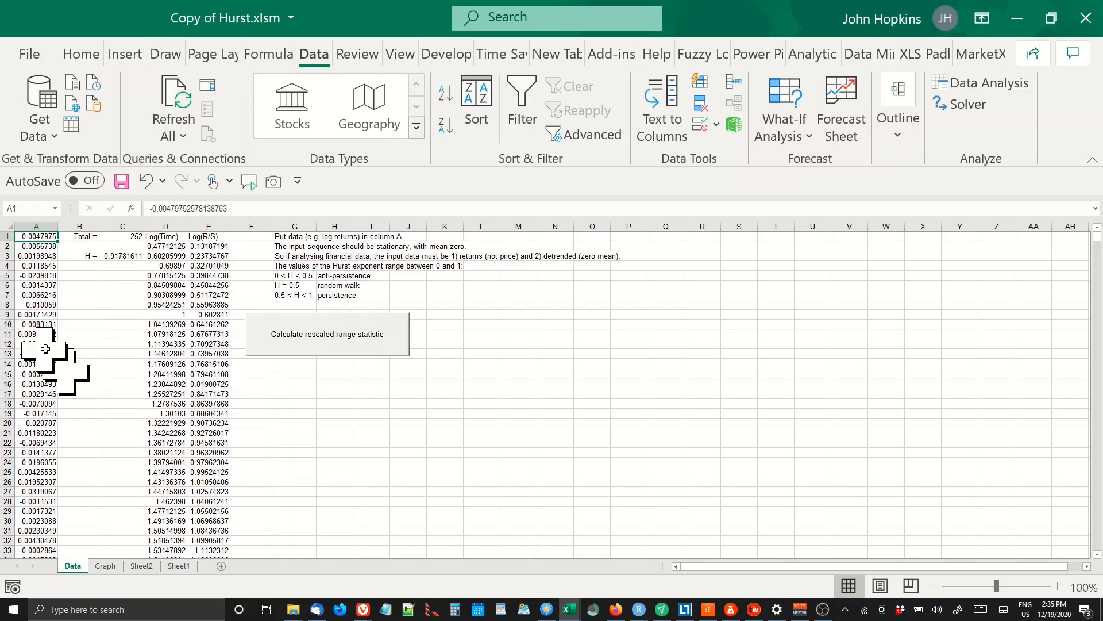
Step: Rerun 'Calculate rescaled range statistic' on 248 returns, giving H ≈ 0.551
click(327, 333)
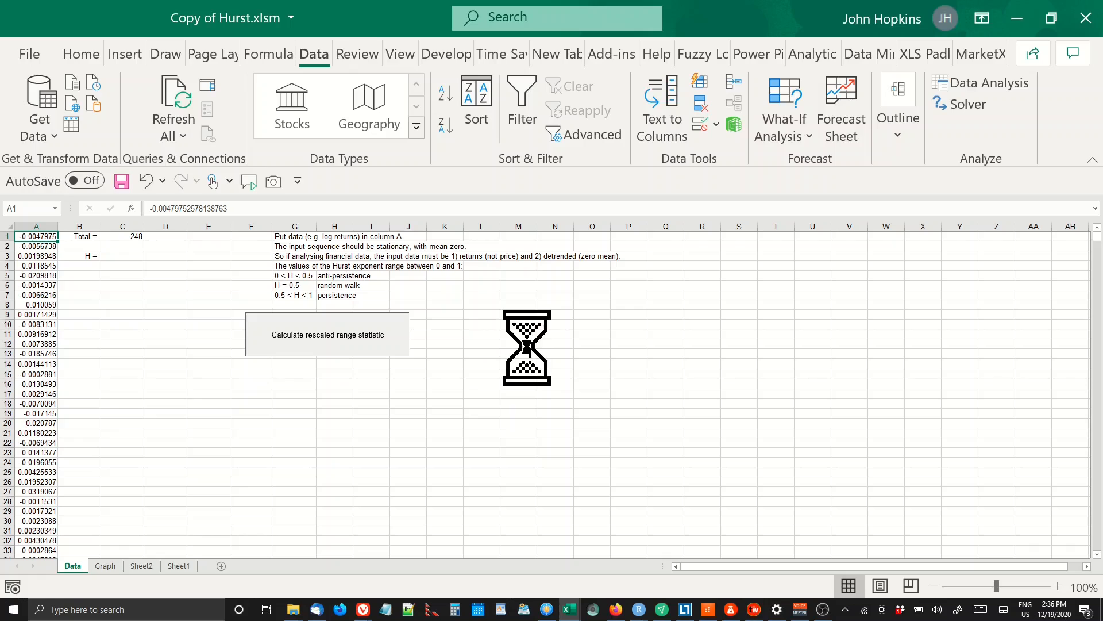
click(327, 334)
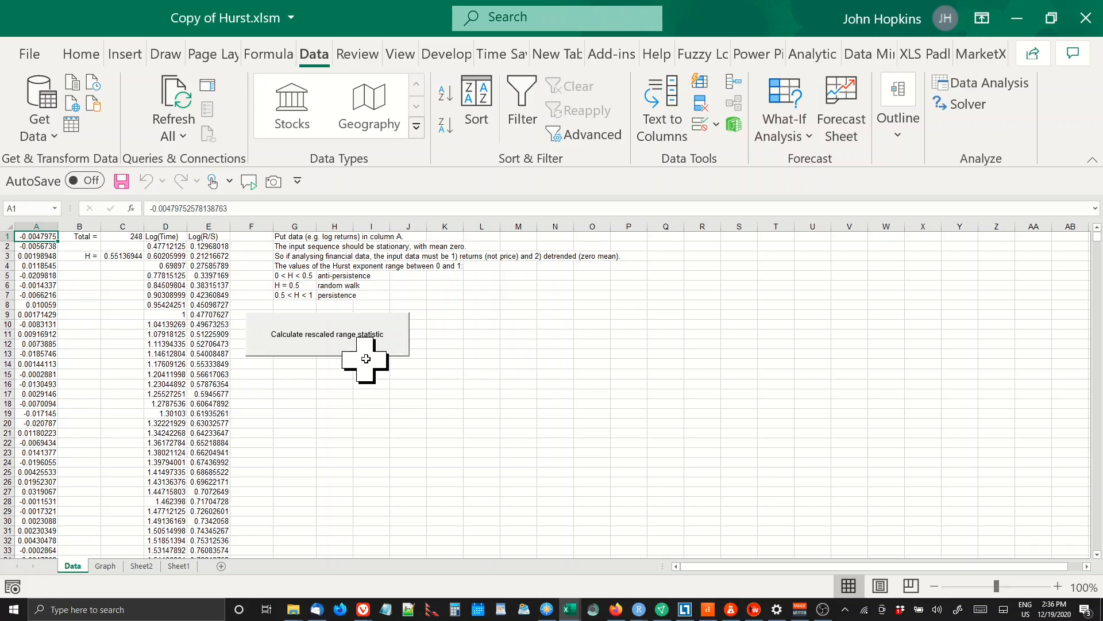
mouse_move(125, 281)
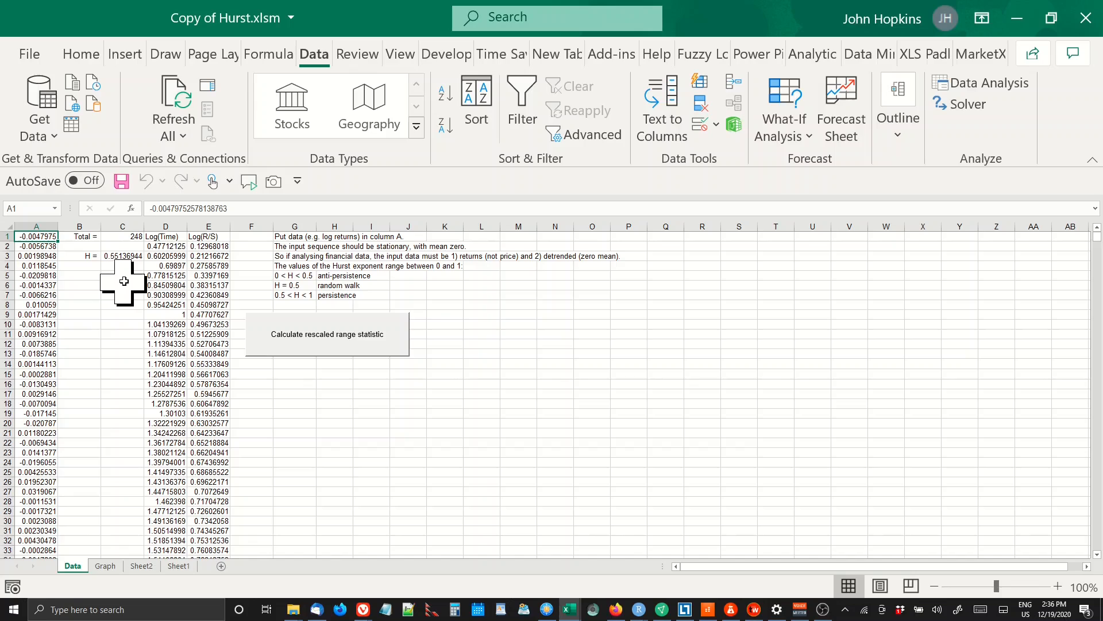
mouse_move(121, 283)
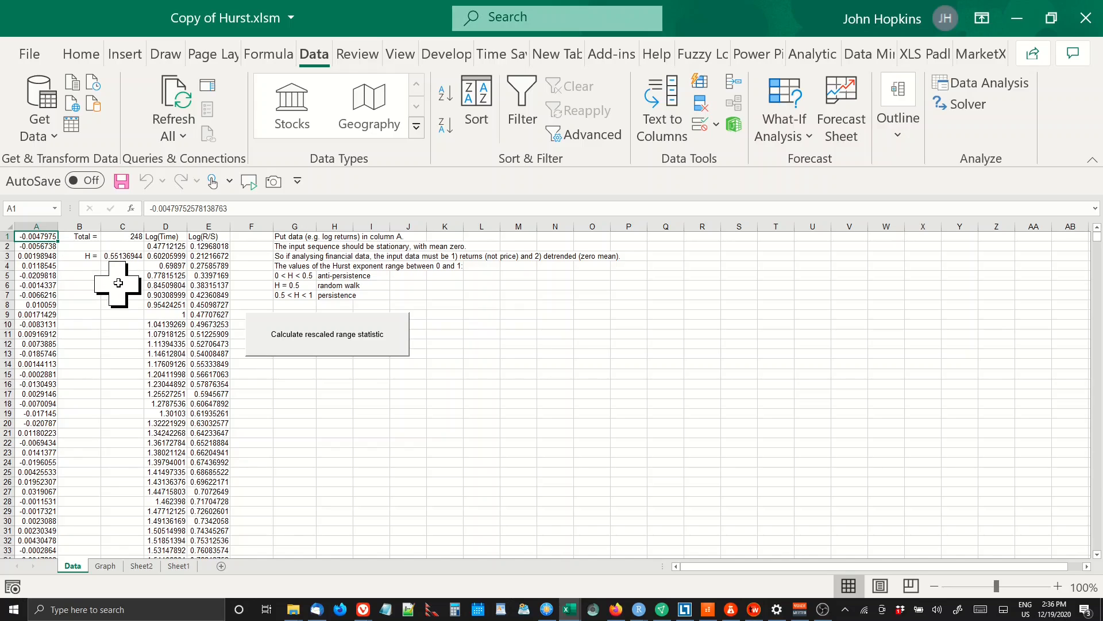
mouse_move(295, 292)
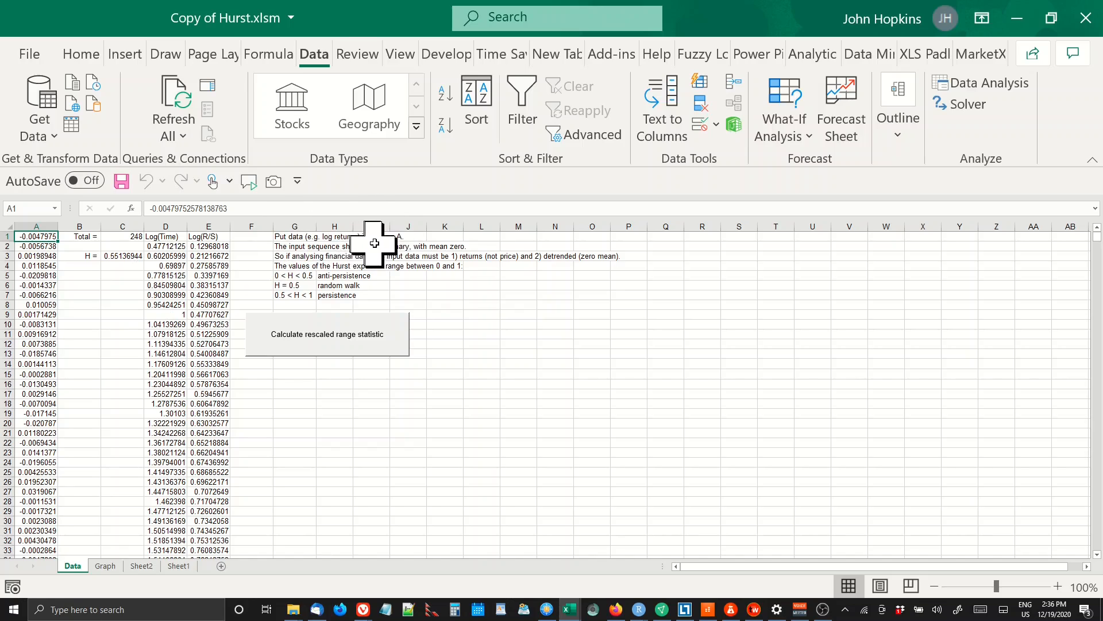
mouse_move(163, 255)
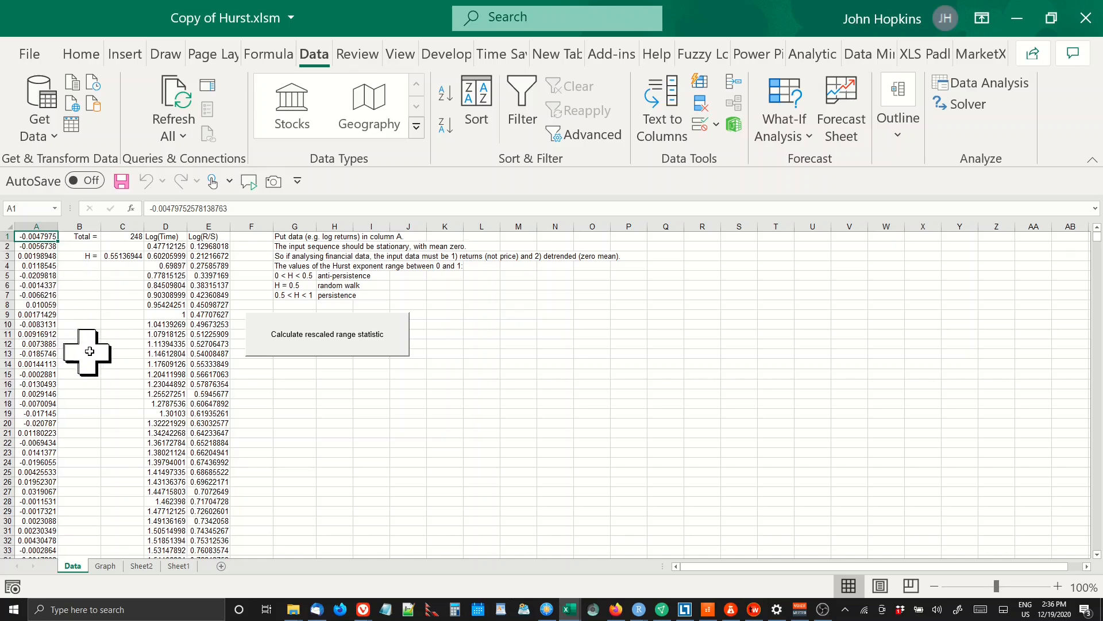
mouse_move(457, 530)
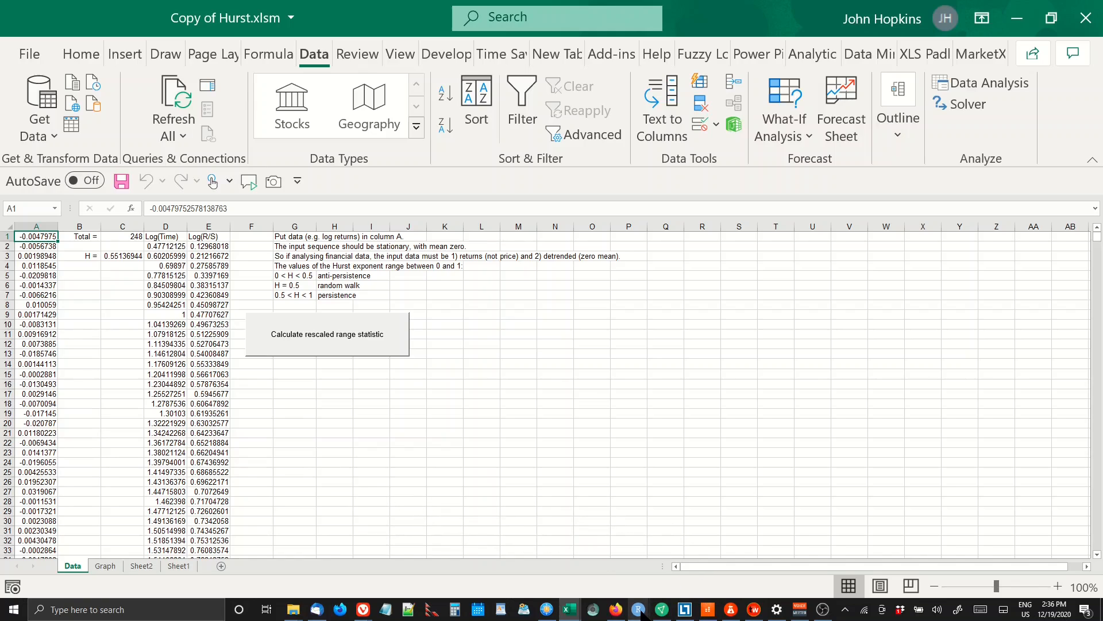
Step: Switch to RStudio and view SimpleHurst(x) output of H ≈ 0.5467921
click(637, 609)
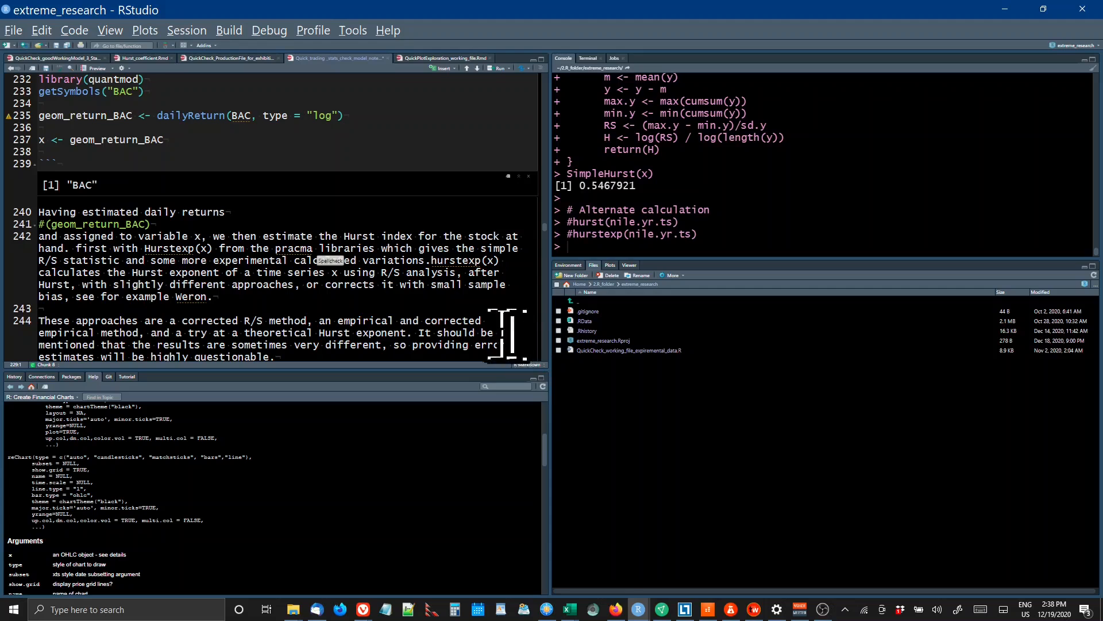
scroll(down, 3)
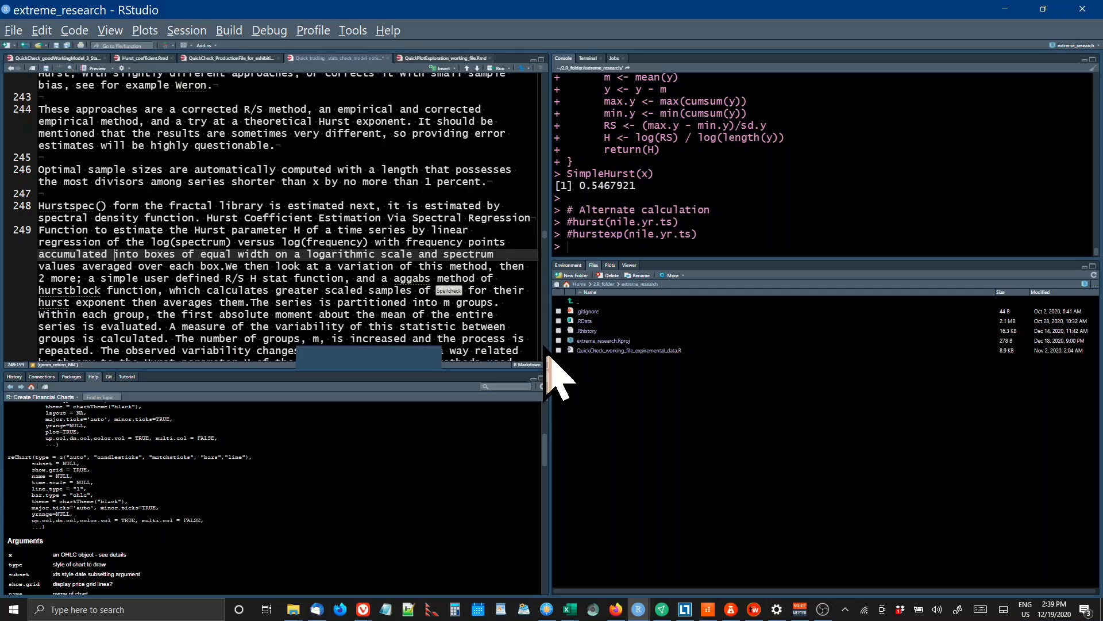
scroll(down, 3)
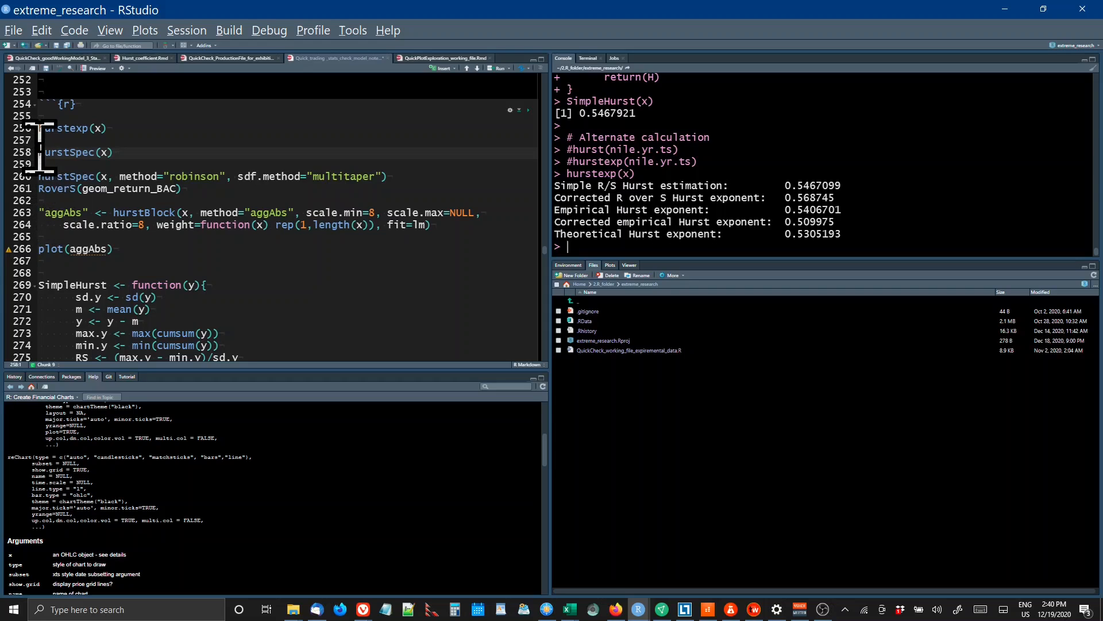
mouse_move(369, 274)
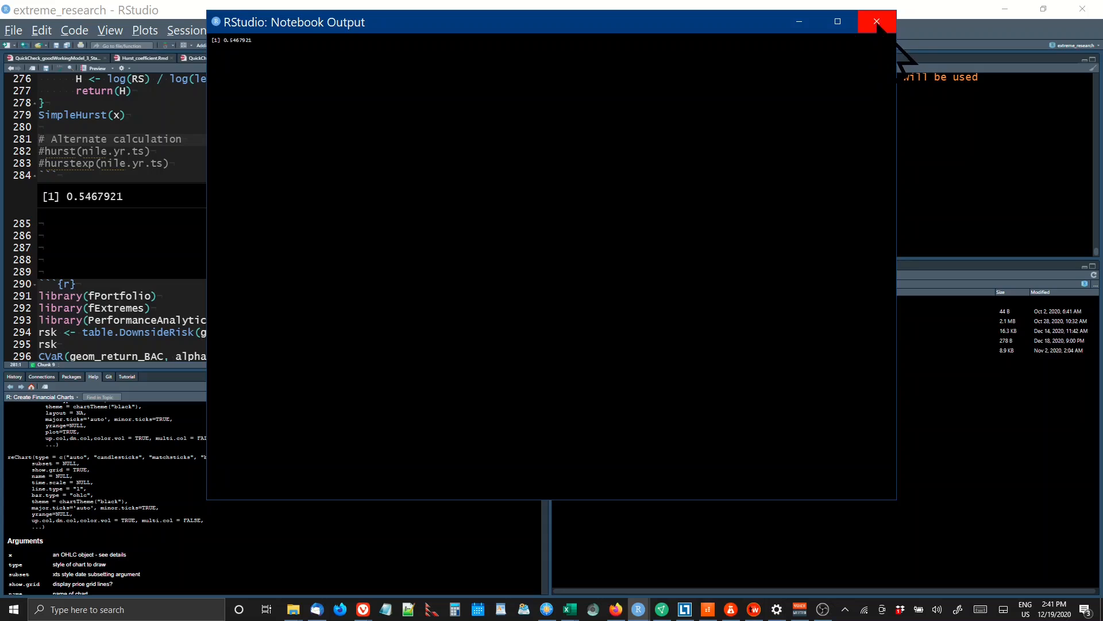
click(876, 22)
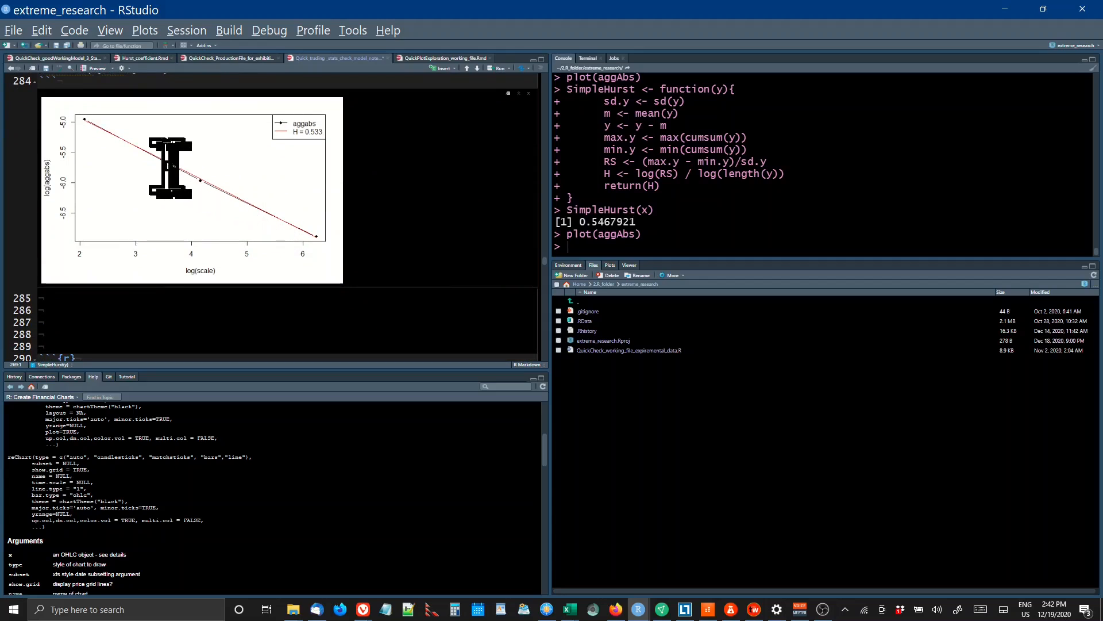
mouse_move(563, 148)
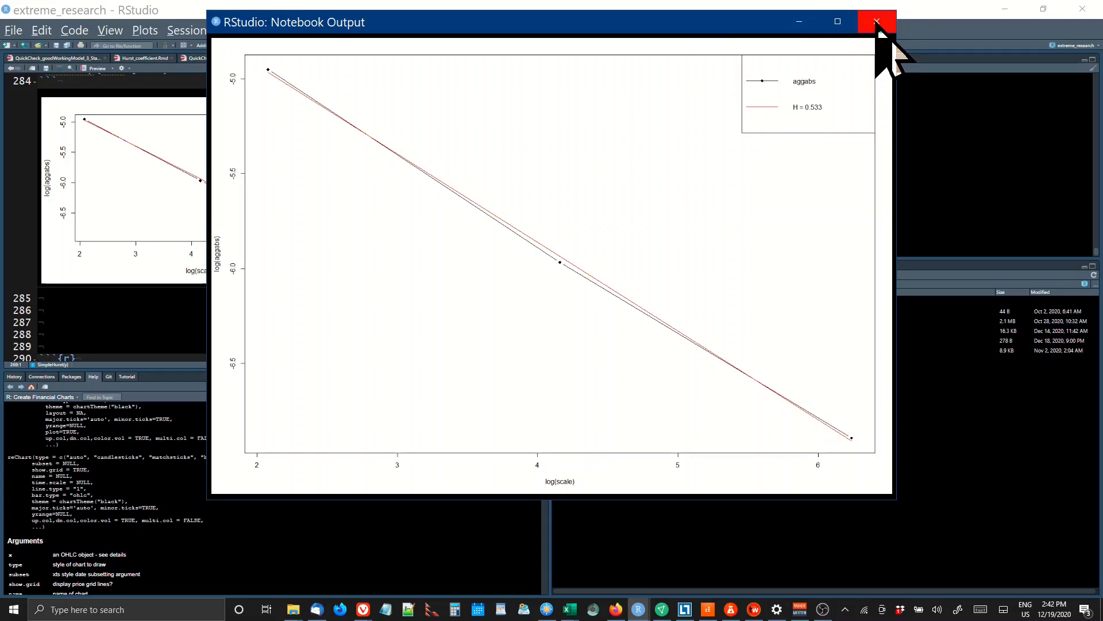
click(876, 22)
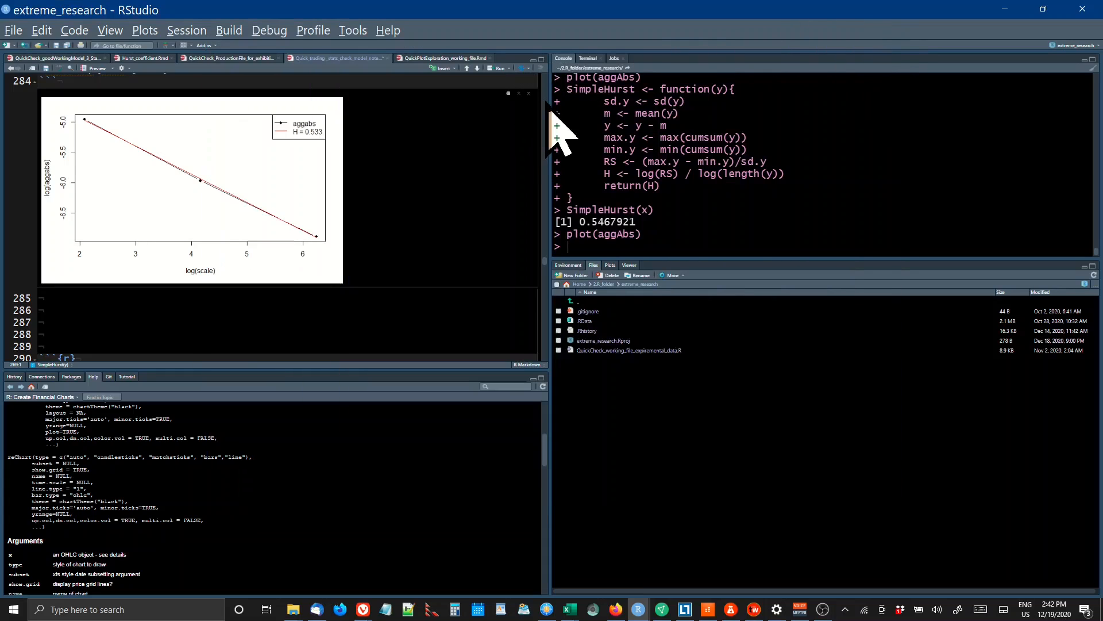